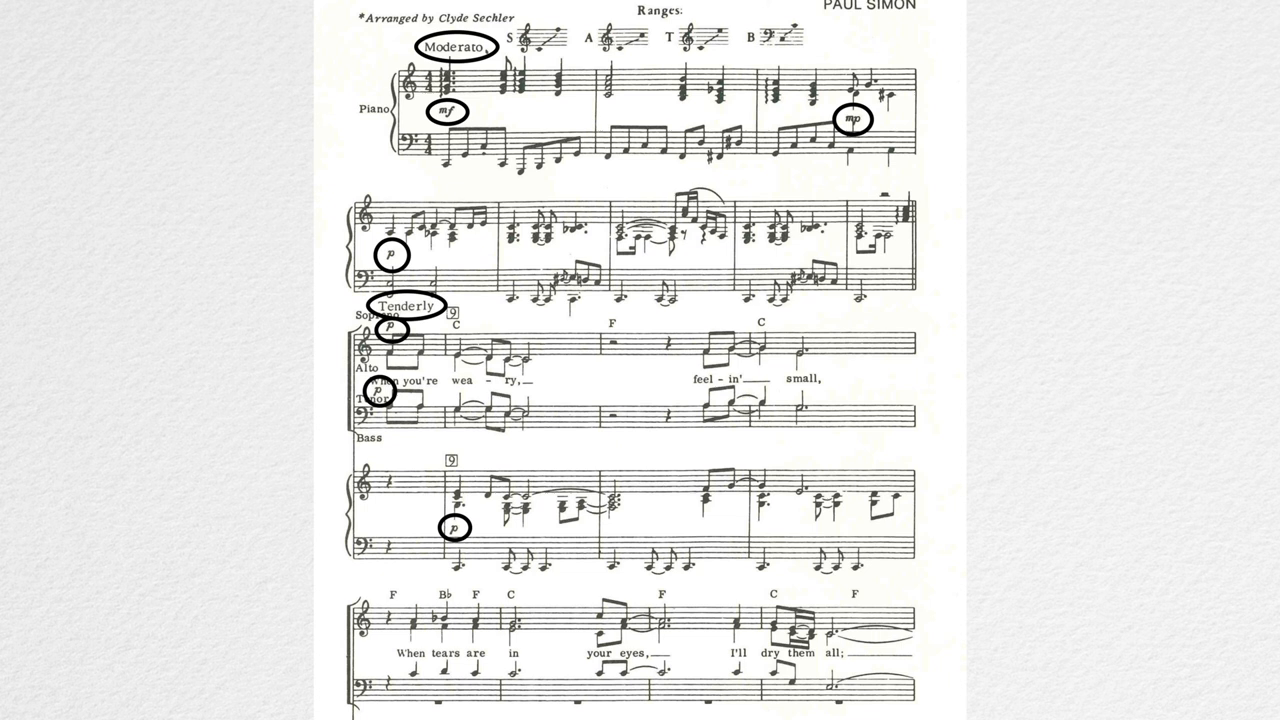
pyautogui.scroll(-3)
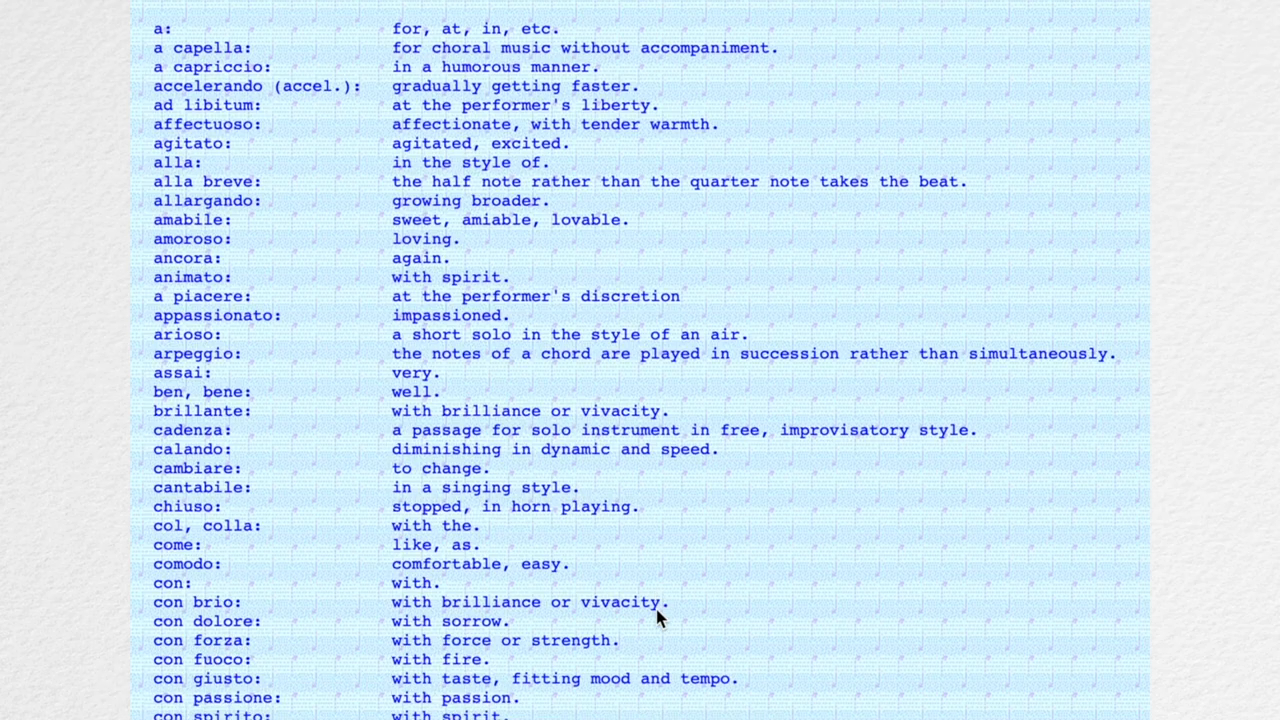
pyautogui.scroll(-3)
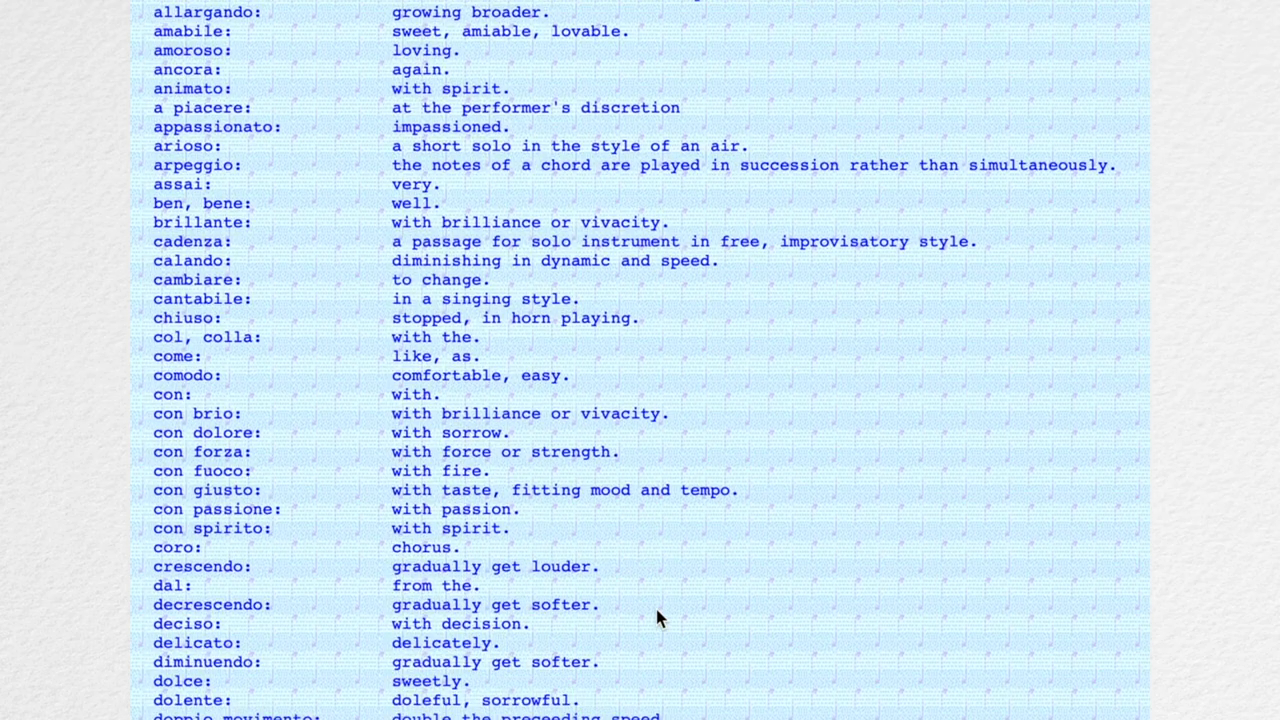
pyautogui.scroll(-3)
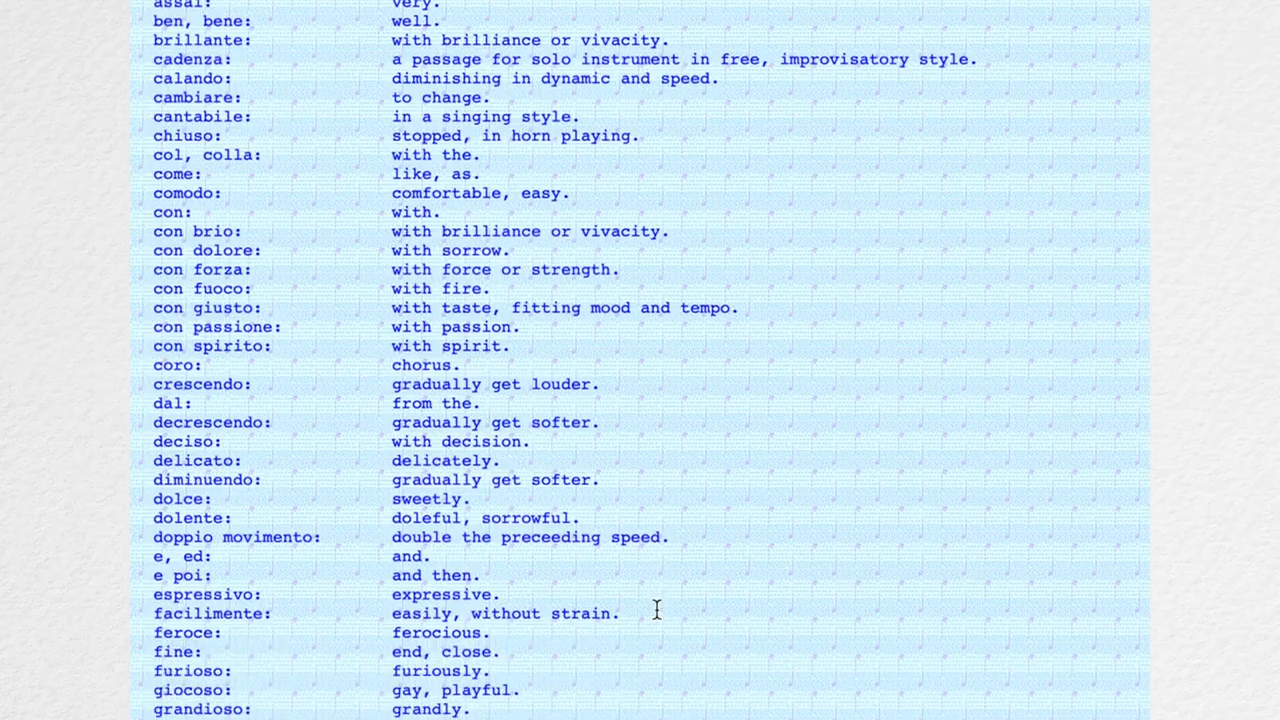
pyautogui.scroll(-3)
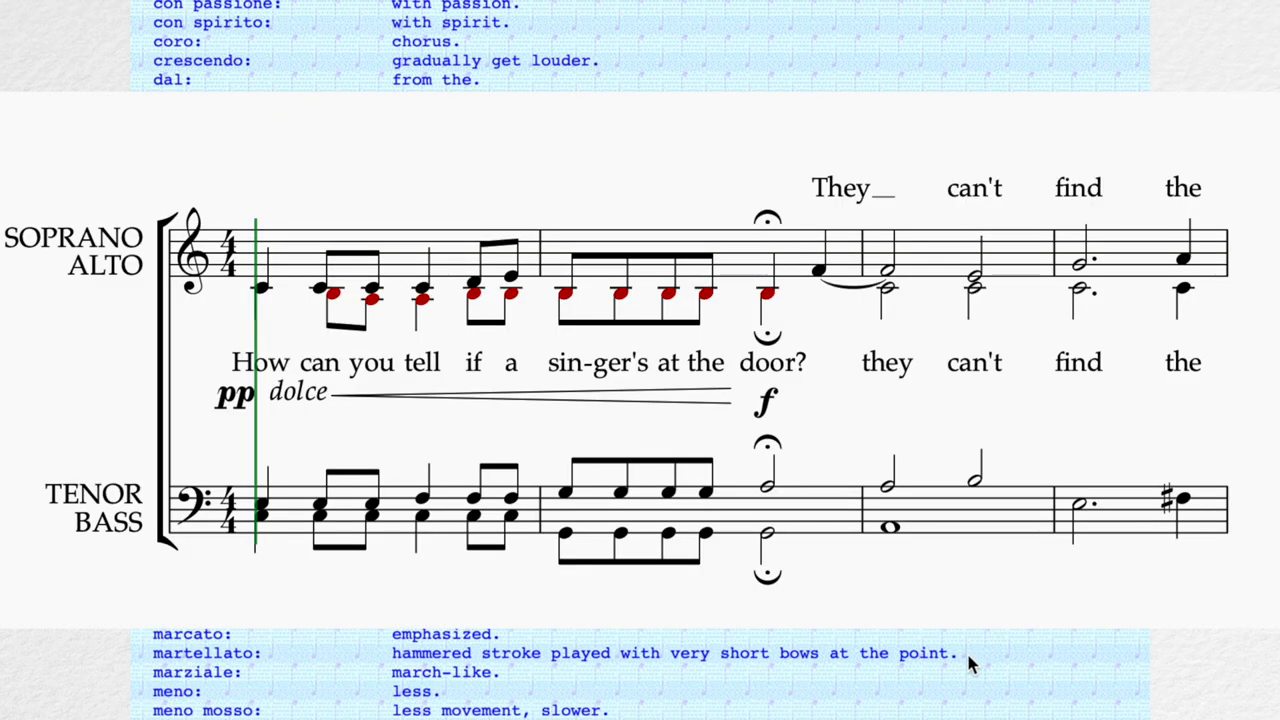
pyautogui.scroll(-3)
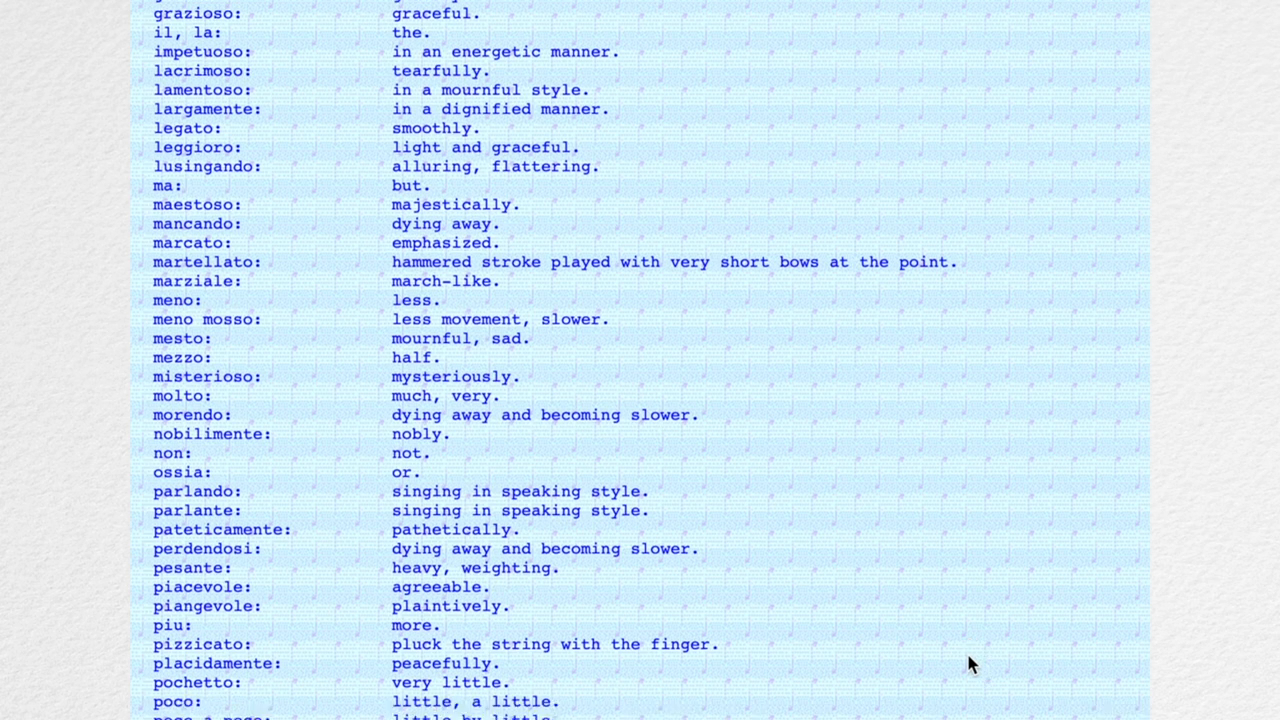
pyautogui.scroll(-3)
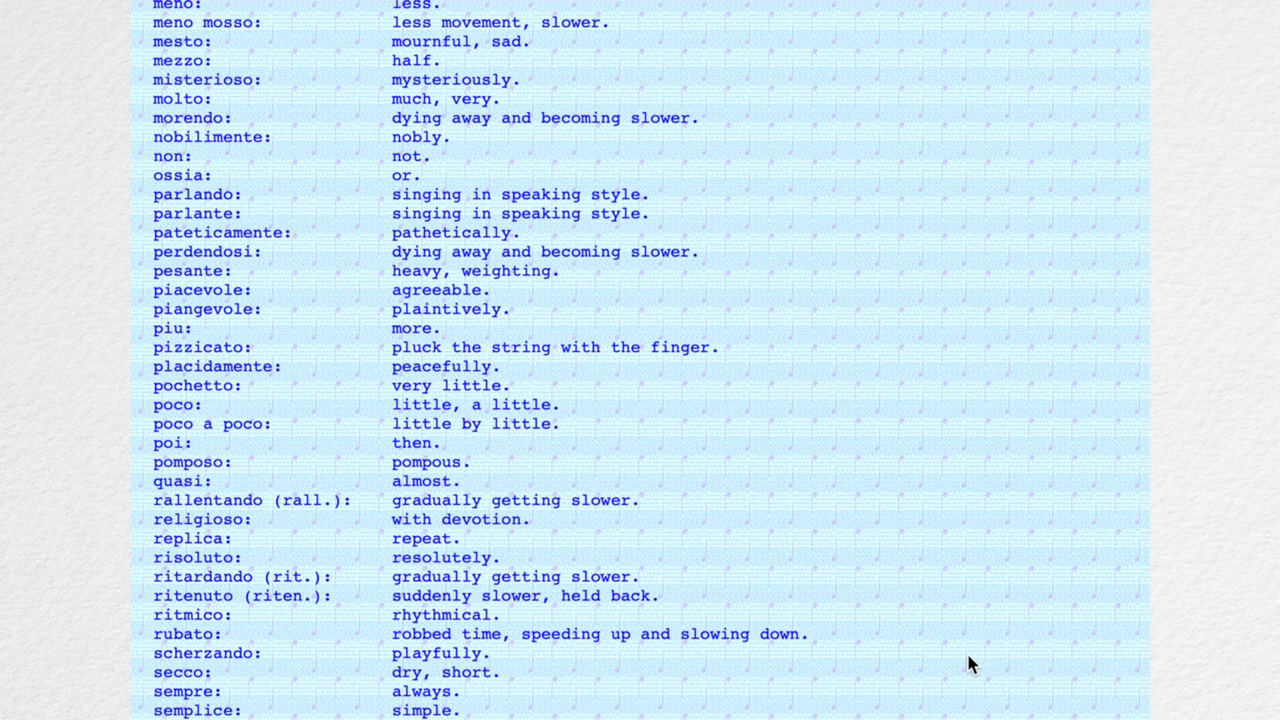
pyautogui.scroll(-3)
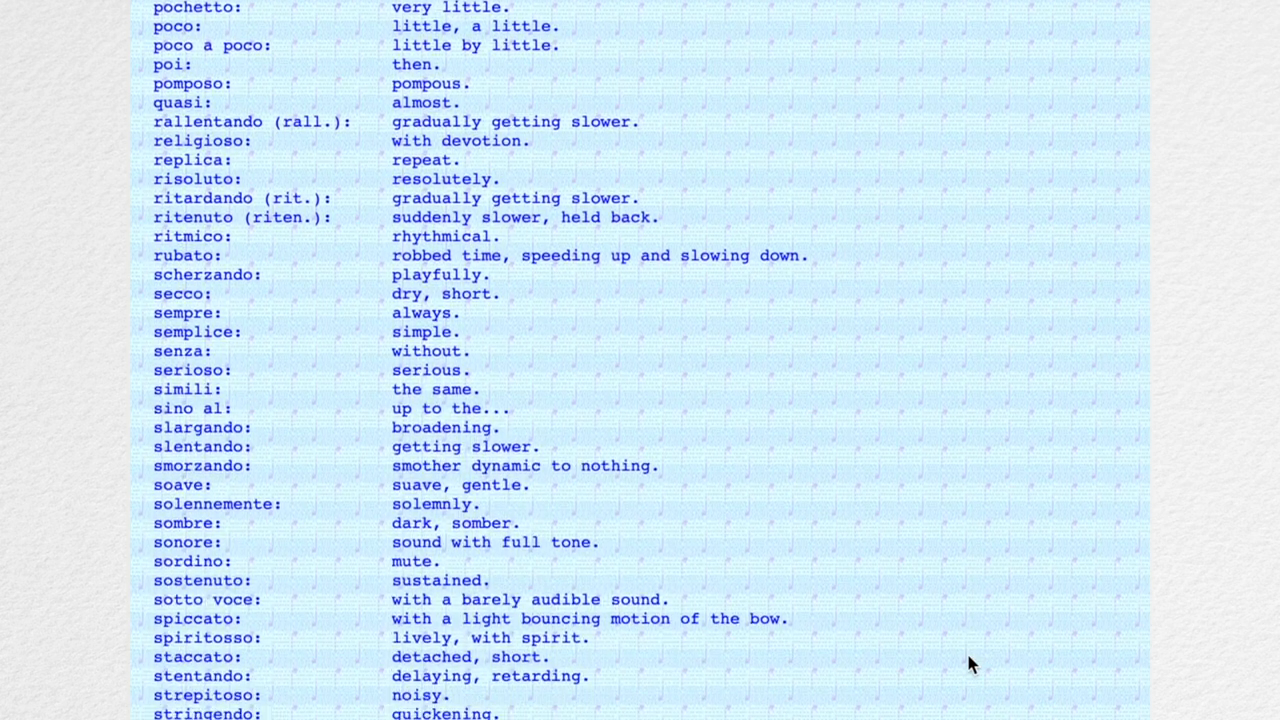
pyautogui.scroll(-3)
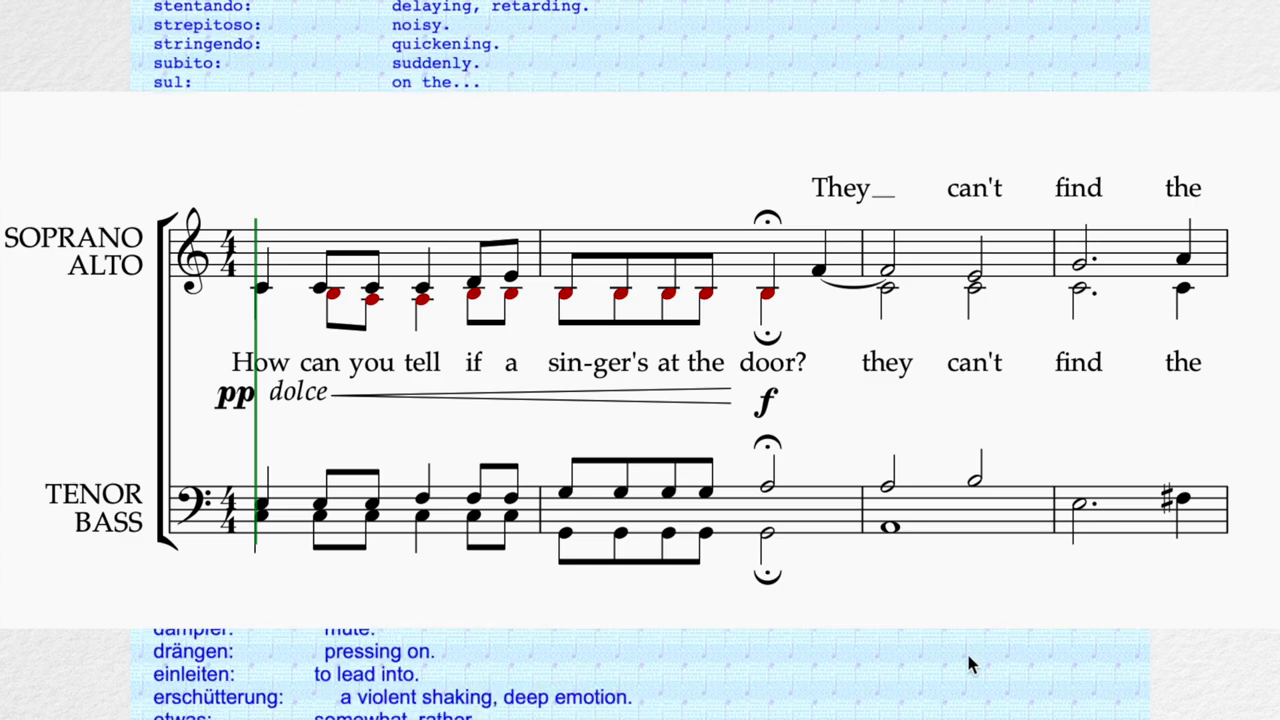
pyautogui.scroll(-3)
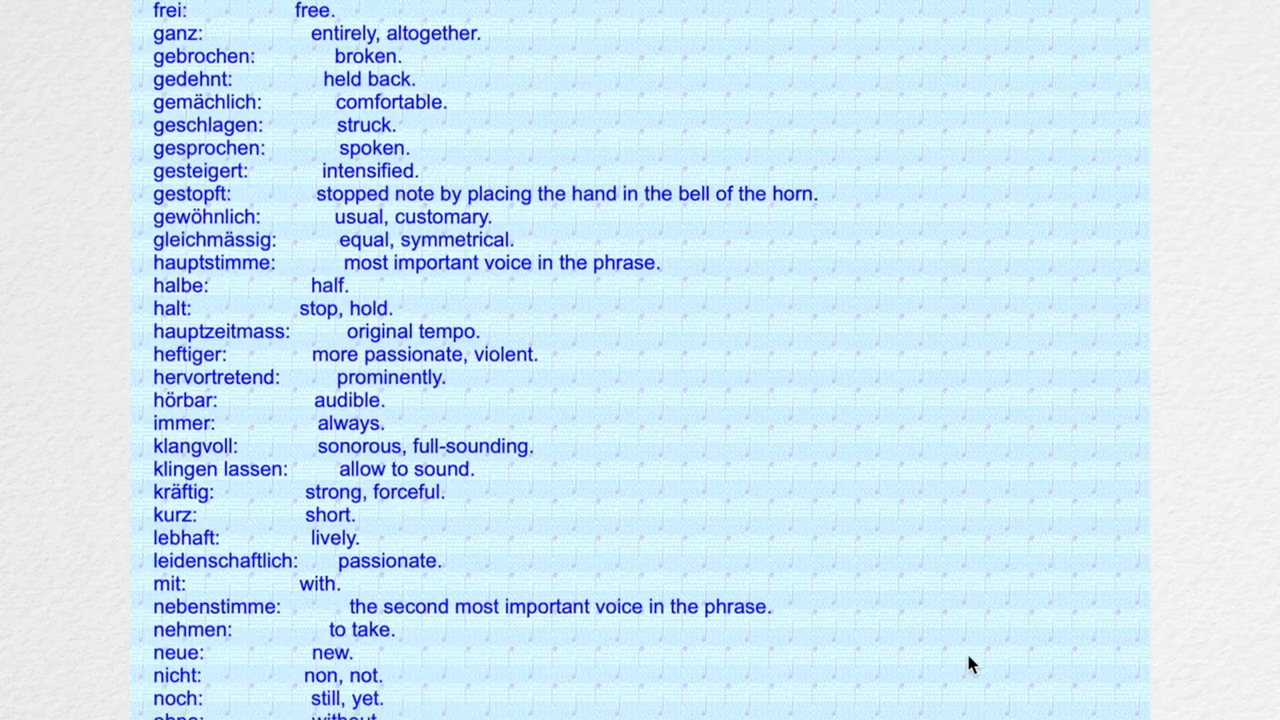
pyautogui.scroll(-3)
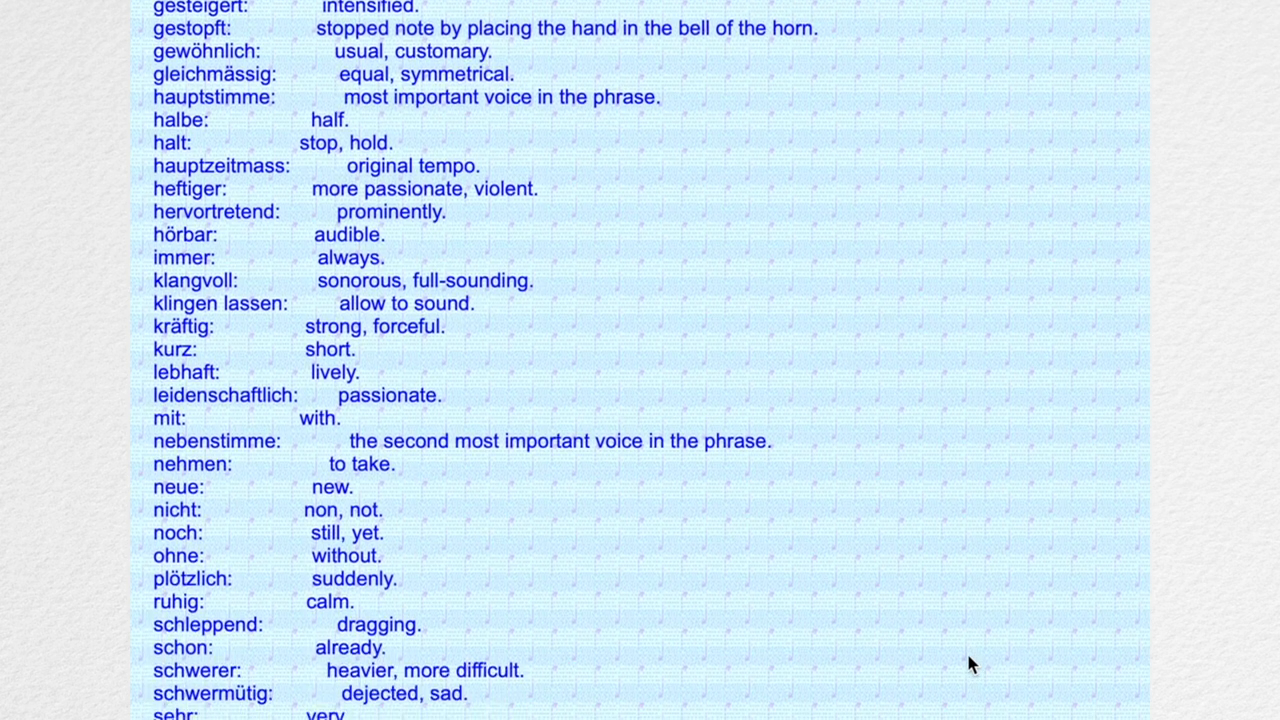
pyautogui.scroll(-3)
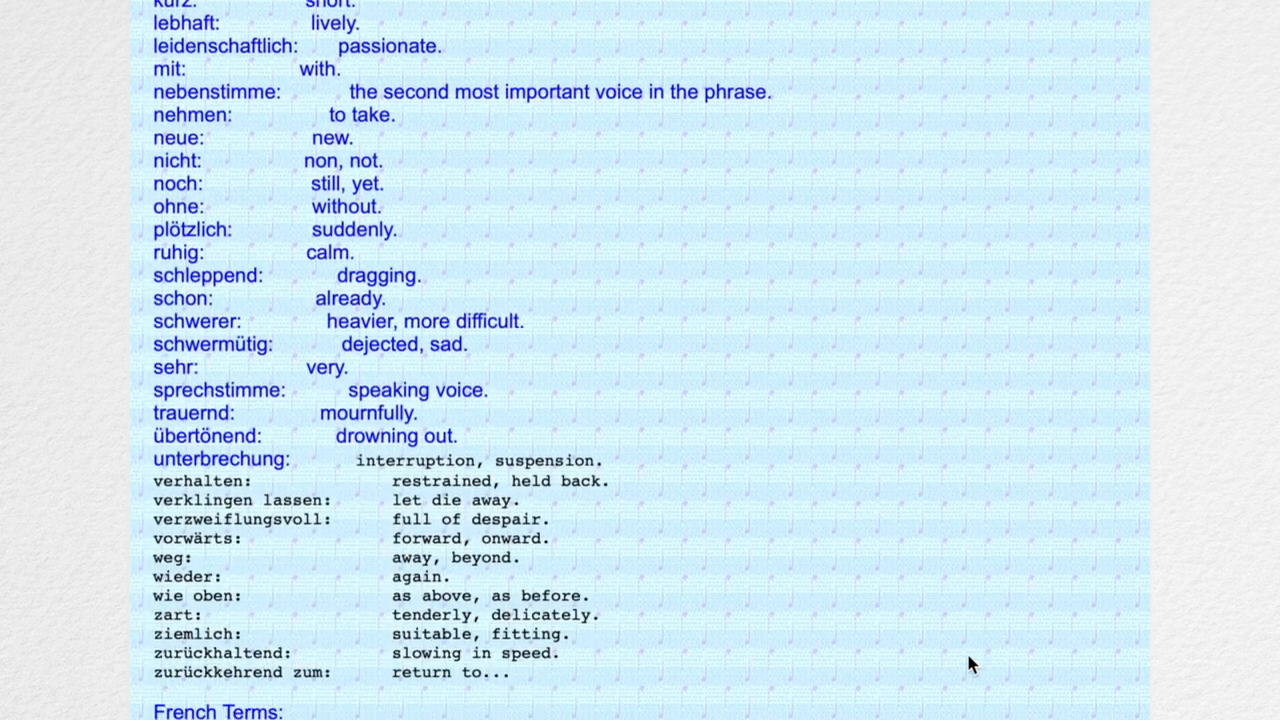
pyautogui.scroll(-3)
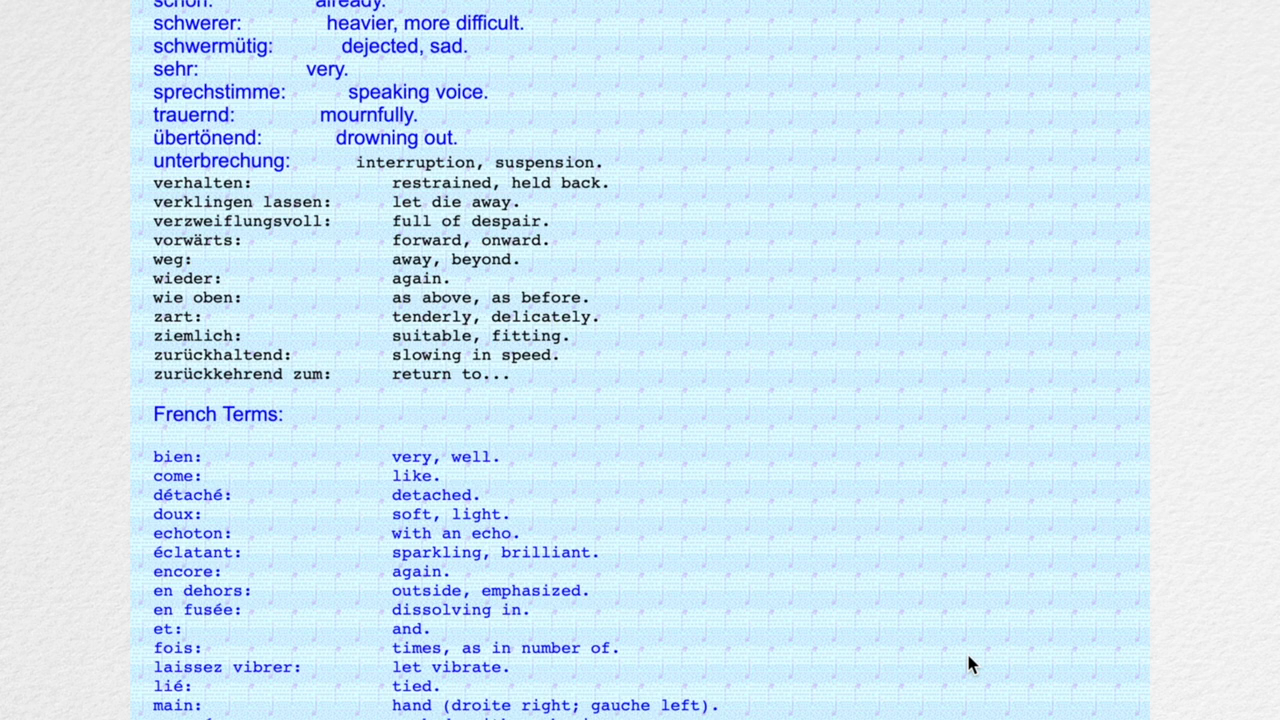